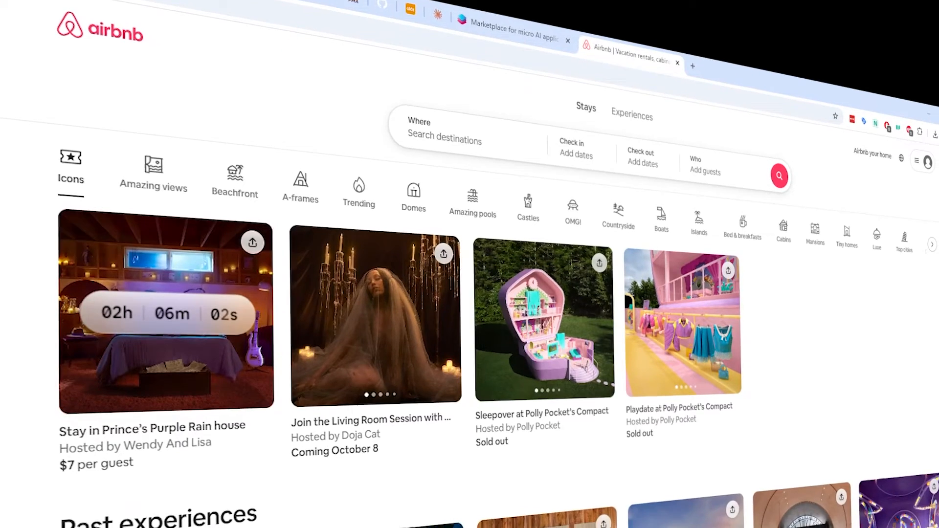
Step: Open Barbie's Malibu DreamHouse, Ken's Way from the Icons category and scroll through its details
{"action": "scroll", "scroll_direction": "down", "scroll_amount": 3}
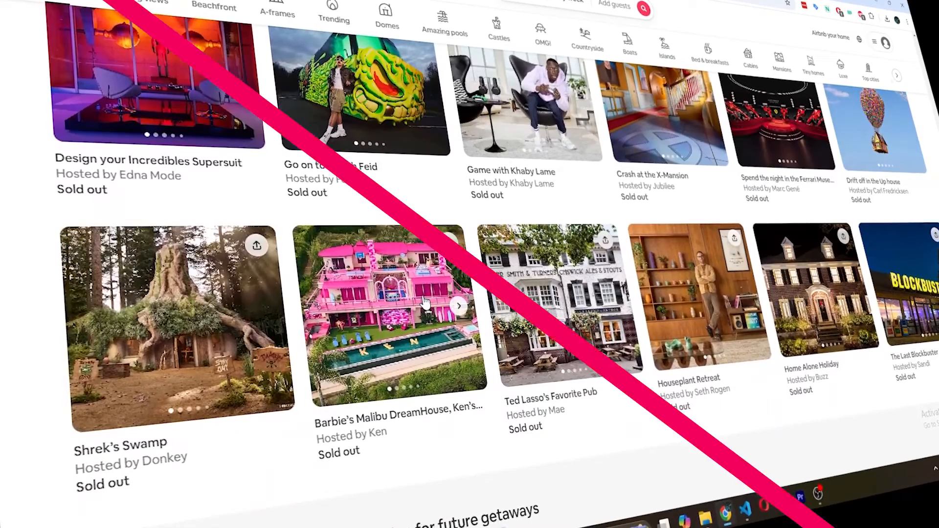
{"action": "left_click", "coordinate": [395, 314]}
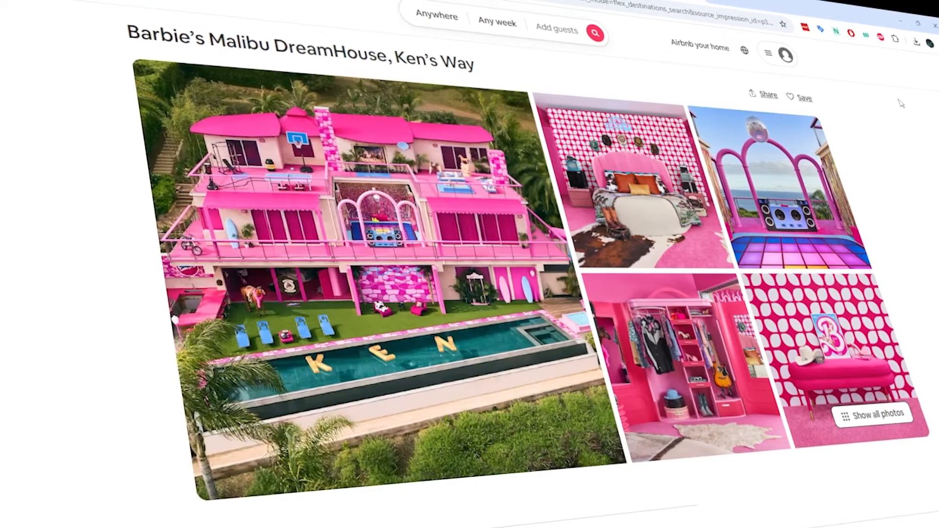
{"action": "scroll", "scroll_direction": "down", "scroll_amount": 3}
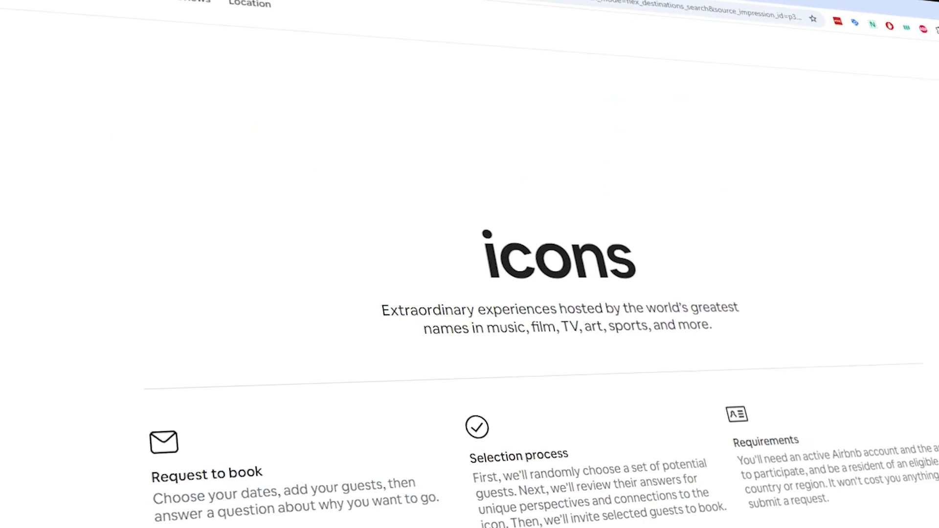
{"action": "scroll", "scroll_direction": "down", "scroll_amount": 3}
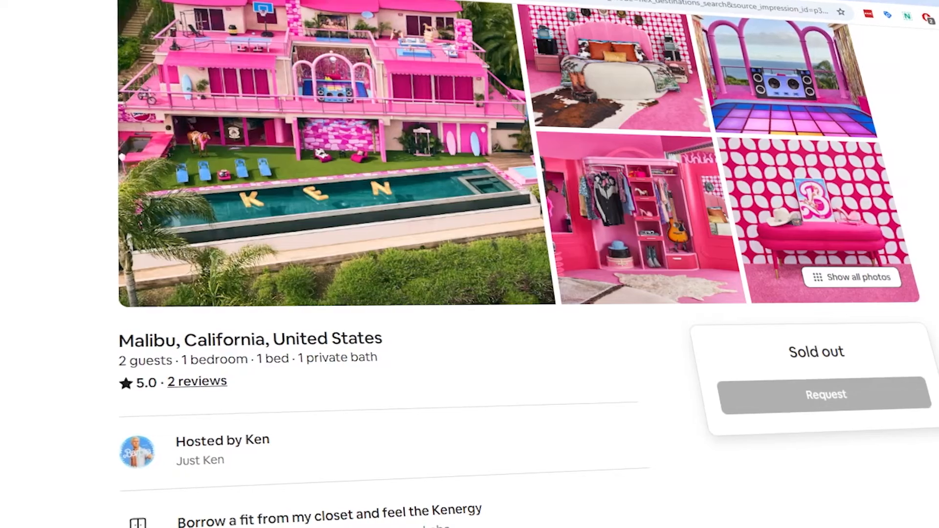
{"action": "scroll", "scroll_direction": "down", "scroll_amount": 3}
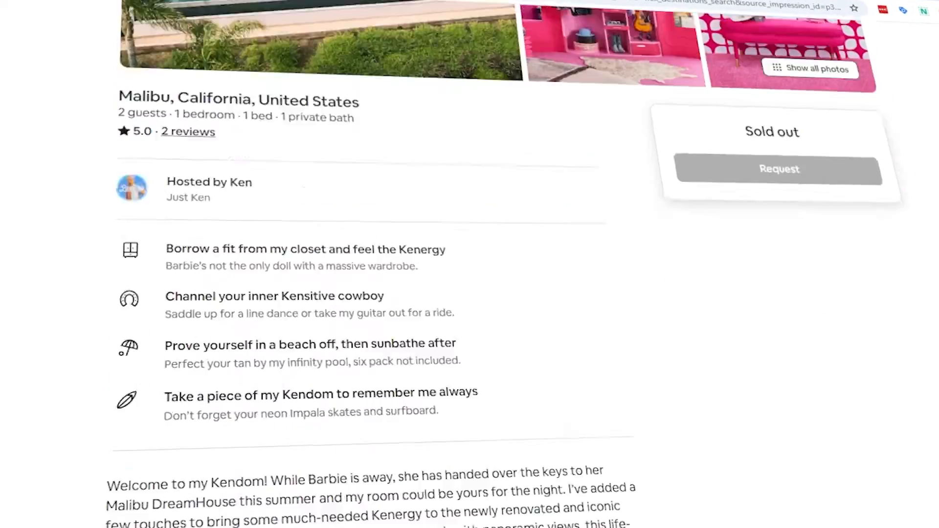
{"action": "scroll", "scroll_direction": "down", "scroll_amount": 3}
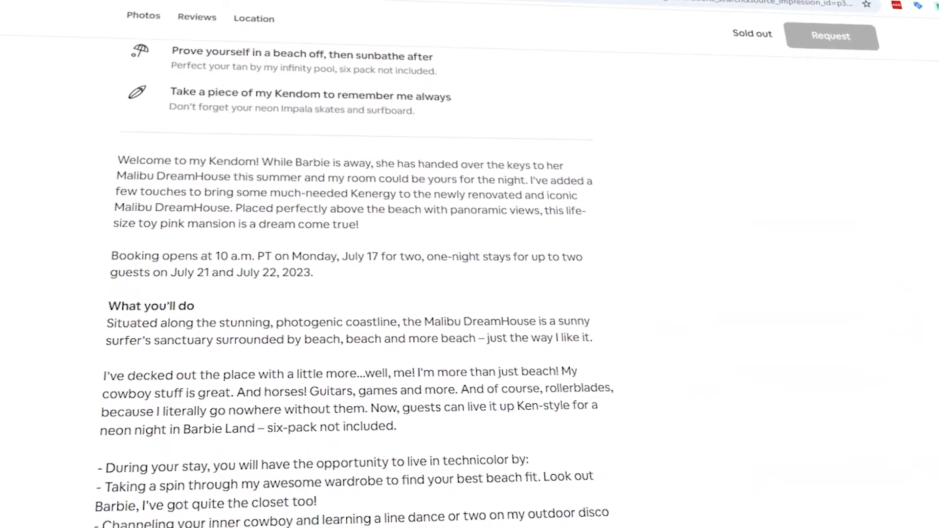
{"action": "scroll", "scroll_direction": "down", "scroll_amount": 3}
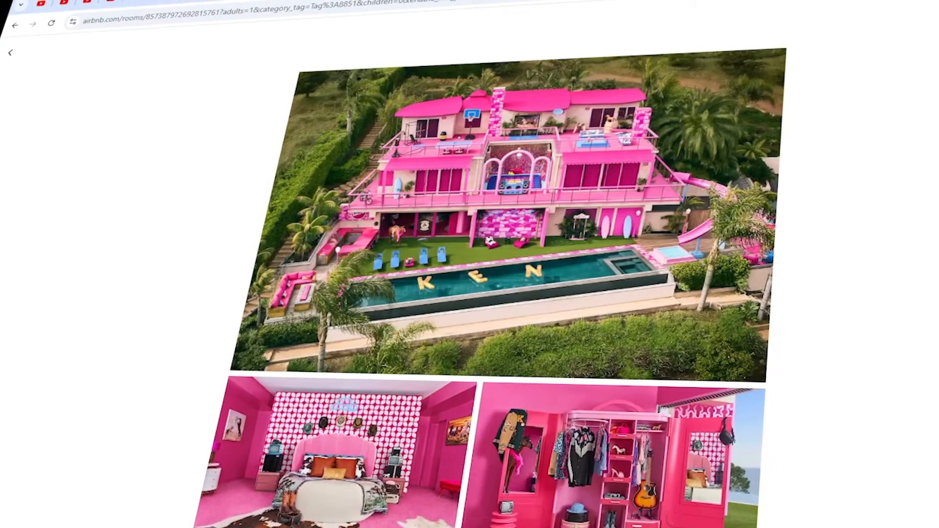
Step: Browse the first Istanbul listing's photos under Amazing views, then open that listing
{"action": "left_click", "coordinate": [11, 53]}
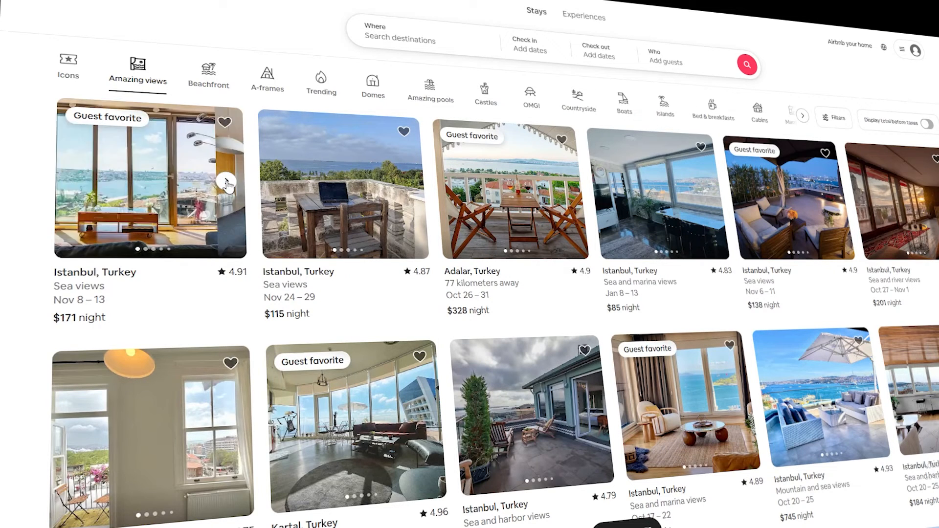
{"action": "left_click", "coordinate": [226, 186]}
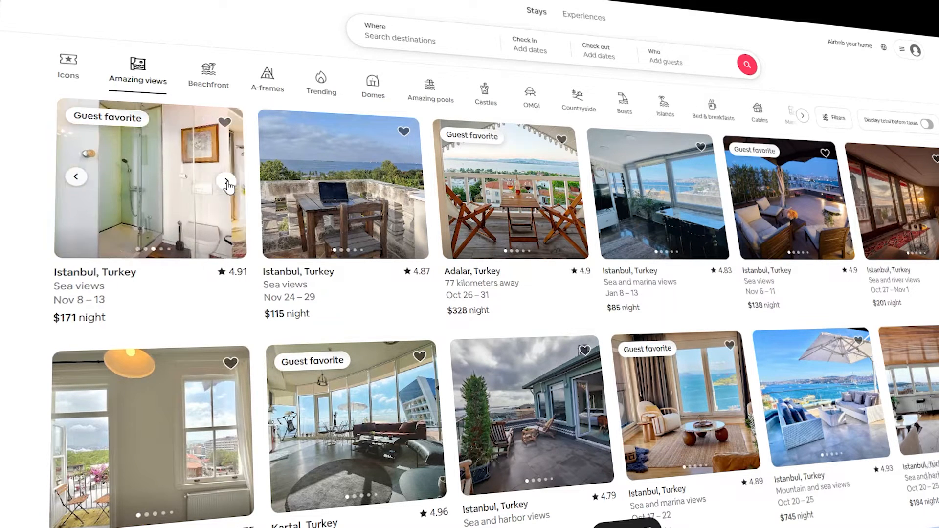
{"action": "left_click", "coordinate": [226, 181]}
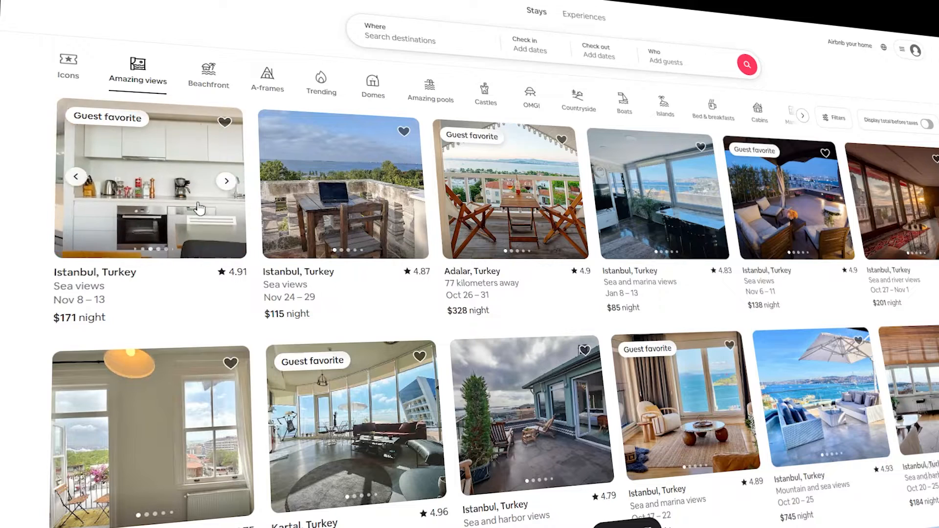
{"action": "left_click", "coordinate": [150, 186]}
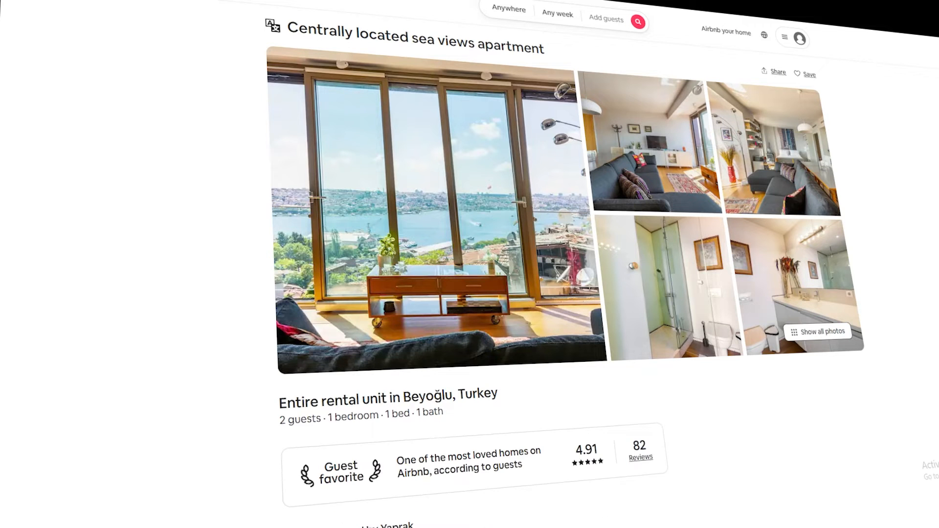
Step: Read the Beyoğlu apartment's full description and amenities, then scroll down to its guest reviews
{"action": "scroll", "scroll_direction": "down", "scroll_amount": 3}
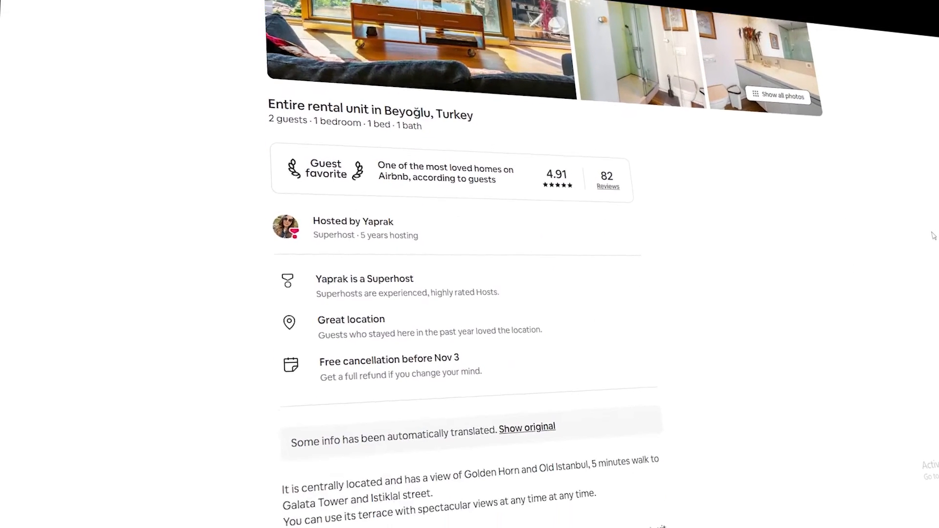
{"action": "scroll", "scroll_direction": "down", "scroll_amount": 3}
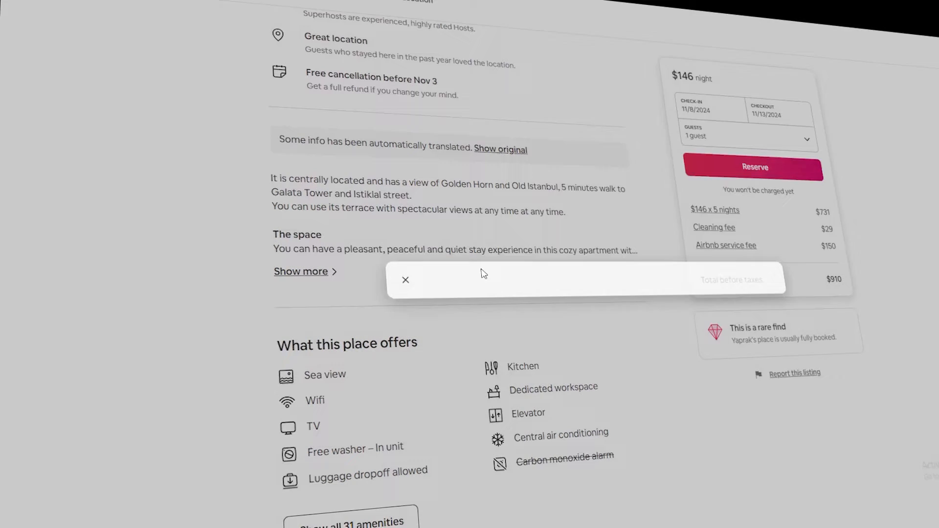
{"action": "left_click", "coordinate": [301, 272]}
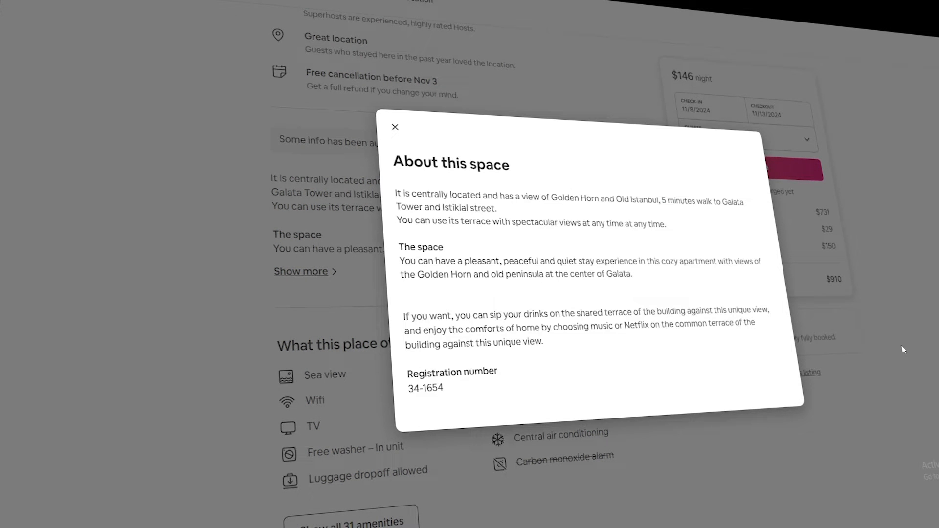
{"action": "left_click", "coordinate": [395, 126]}
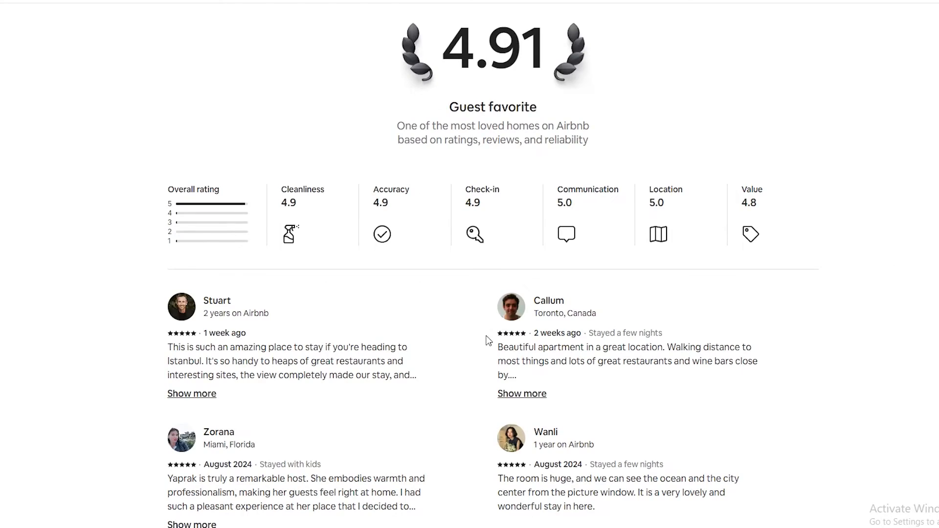
{"action": "scroll", "scroll_direction": "down", "scroll_amount": 3}
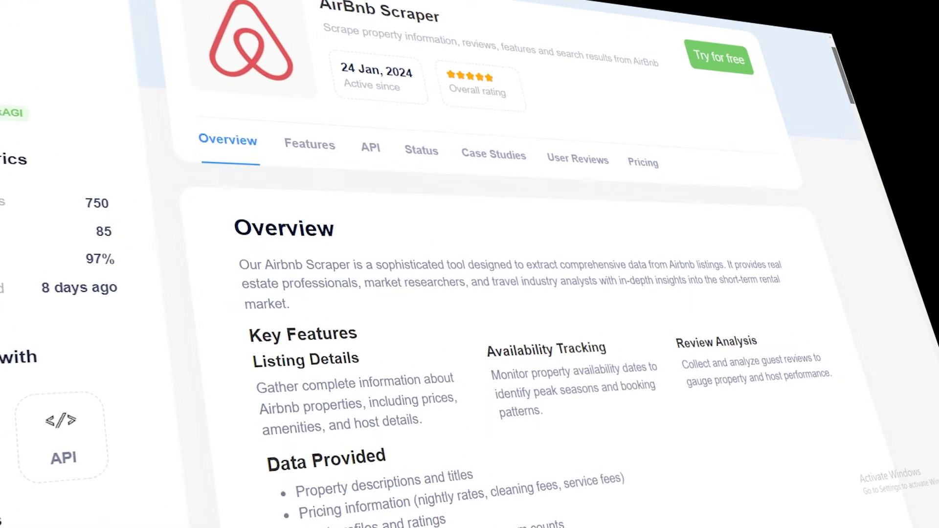
Step: Review the AirBnb Scraper overview's data points, highlighting pricing information
{"action": "scroll", "scroll_direction": "down", "scroll_amount": 3}
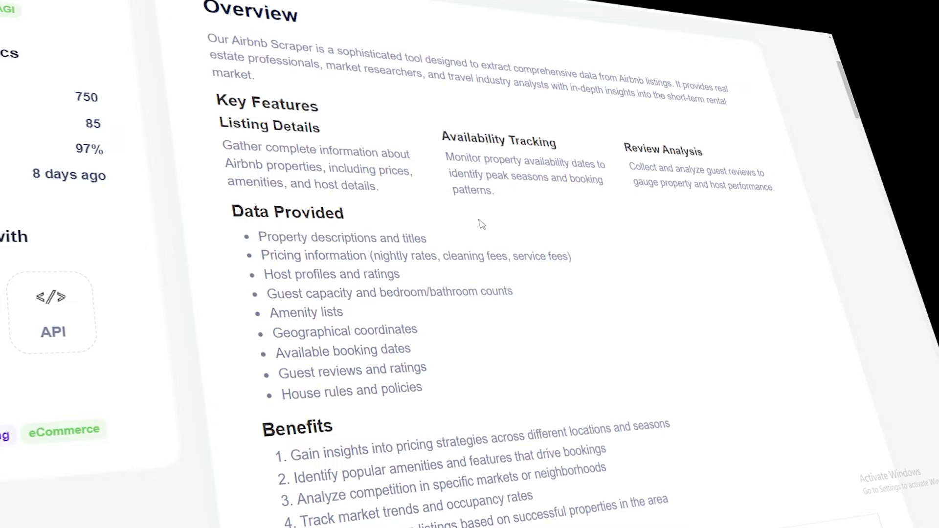
{"action": "double_click", "coordinate": [314, 255]}
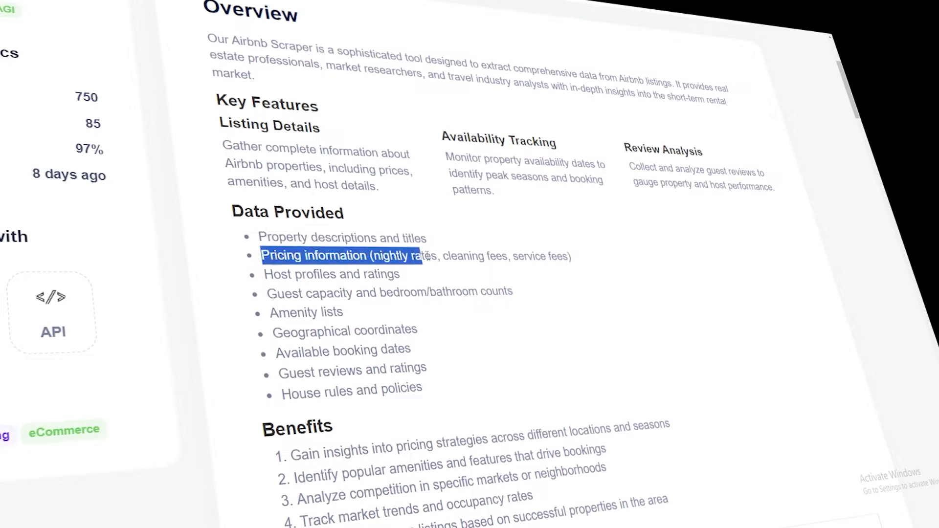
{"action": "left_click", "coordinate": [258, 305]}
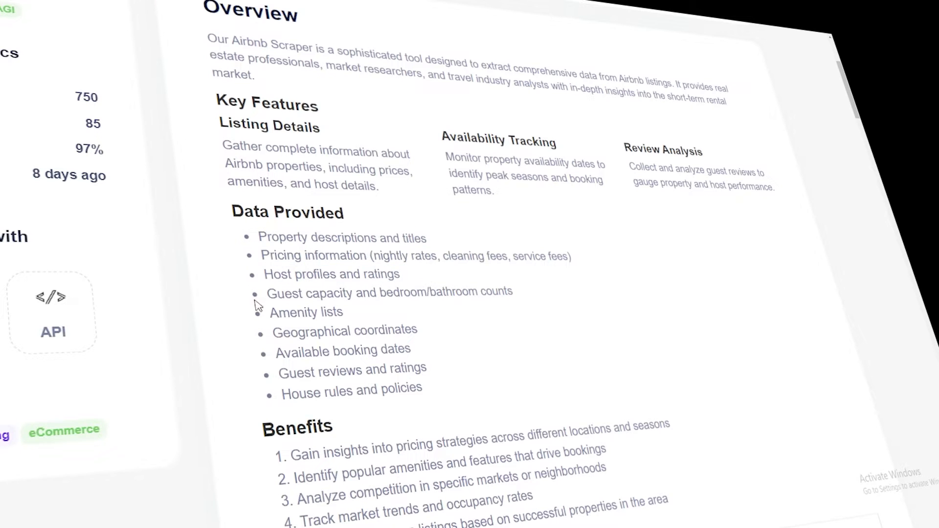
Step: Read the API description, endpoints and Python code sample
{"action": "scroll", "scroll_direction": "down", "scroll_amount": 3}
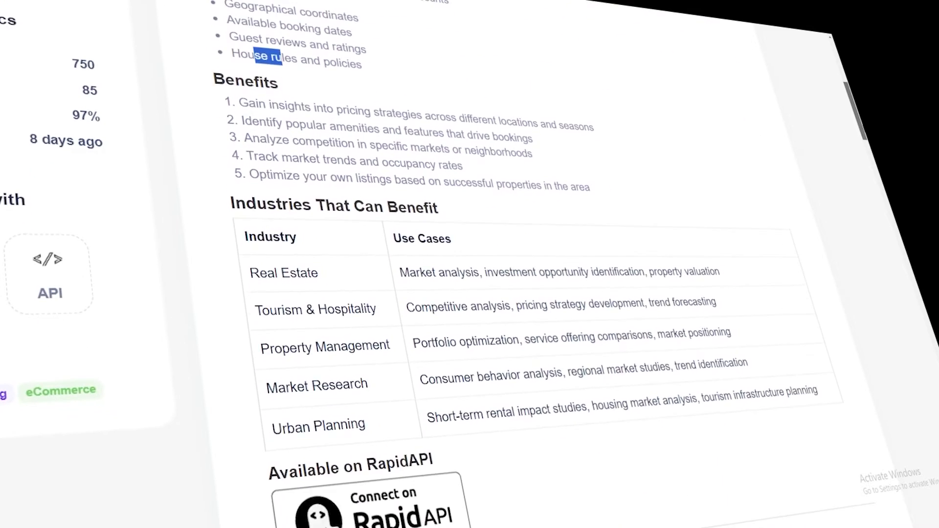
{"action": "scroll", "scroll_direction": "down", "scroll_amount": 3}
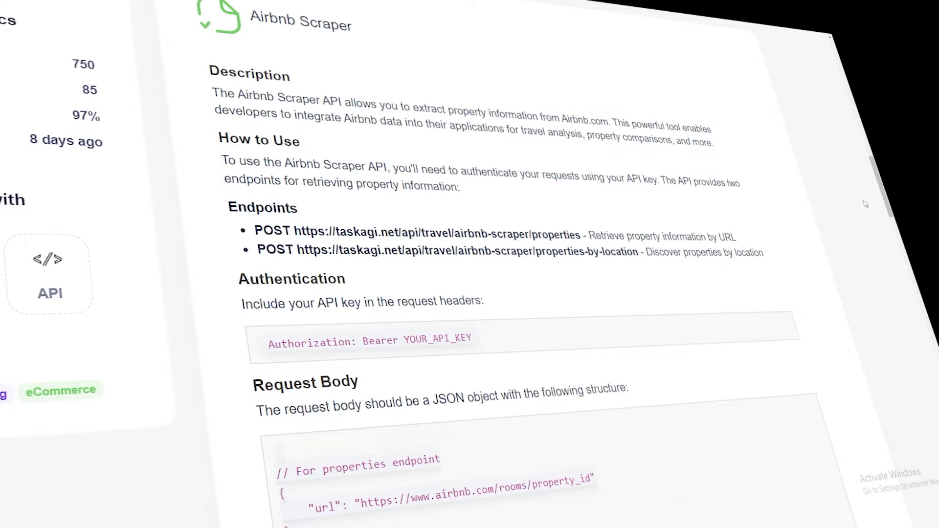
{"action": "scroll", "scroll_direction": "down", "scroll_amount": 3}
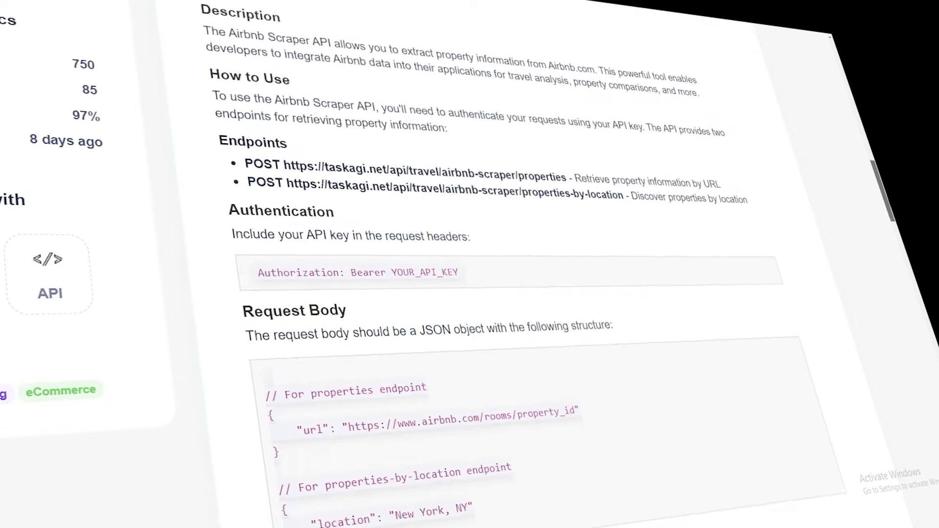
{"action": "scroll", "scroll_direction": "down", "scroll_amount": 3}
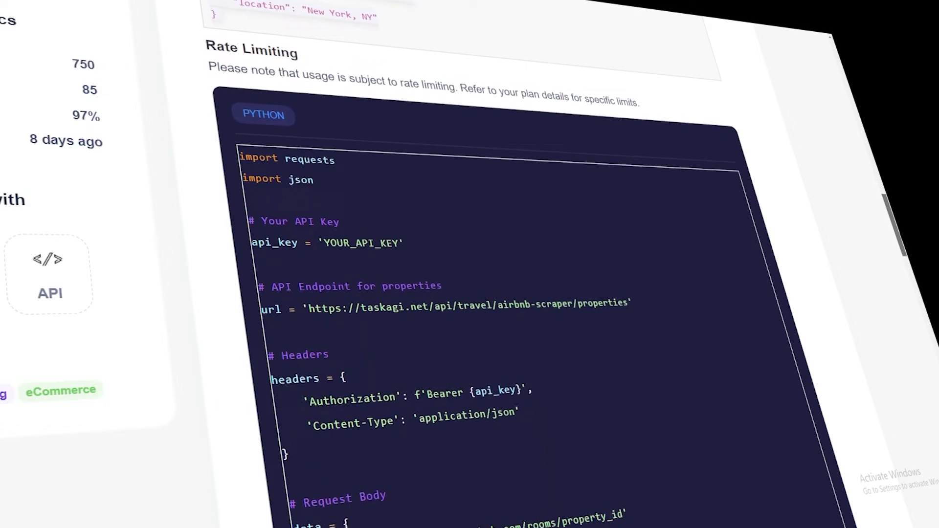
{"action": "scroll", "scroll_direction": "down", "scroll_amount": 3}
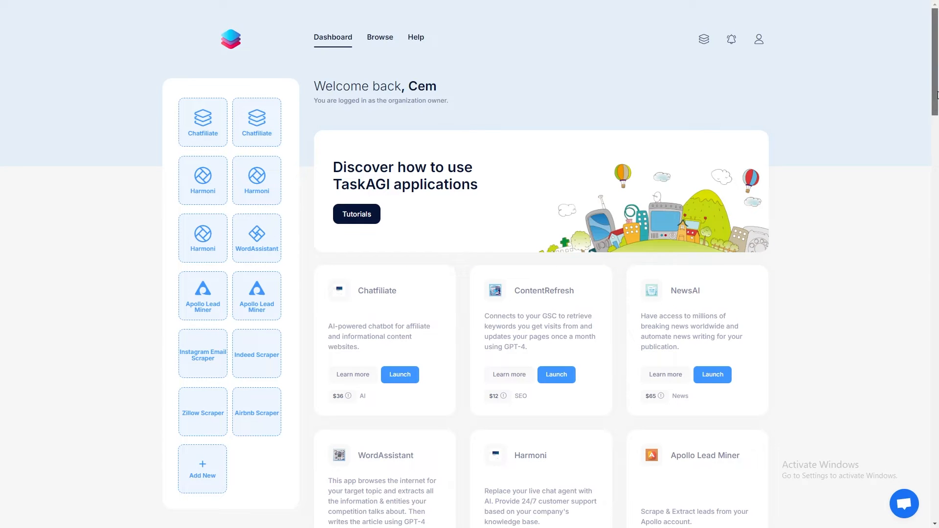
Step: Launch the AirBnb Scraper and generate a new API key named 'Airbnb scraper'
{"action": "scroll", "scroll_direction": "down", "scroll_amount": 3}
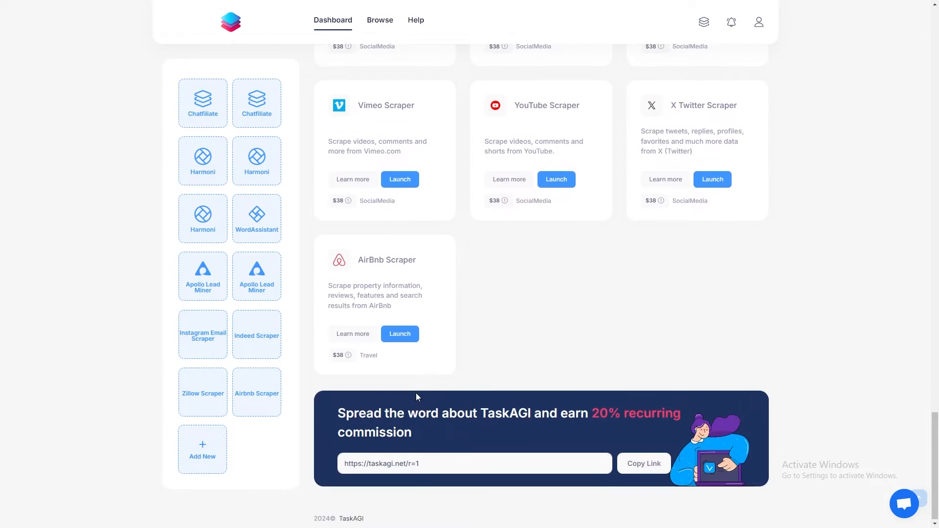
{"action": "left_click", "coordinate": [399, 333]}
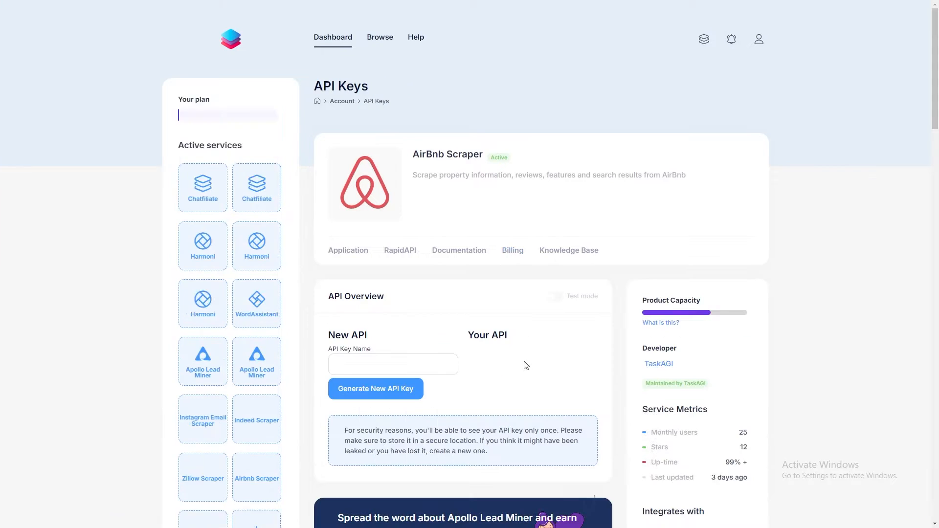
{"action": "left_click", "coordinate": [375, 388]}
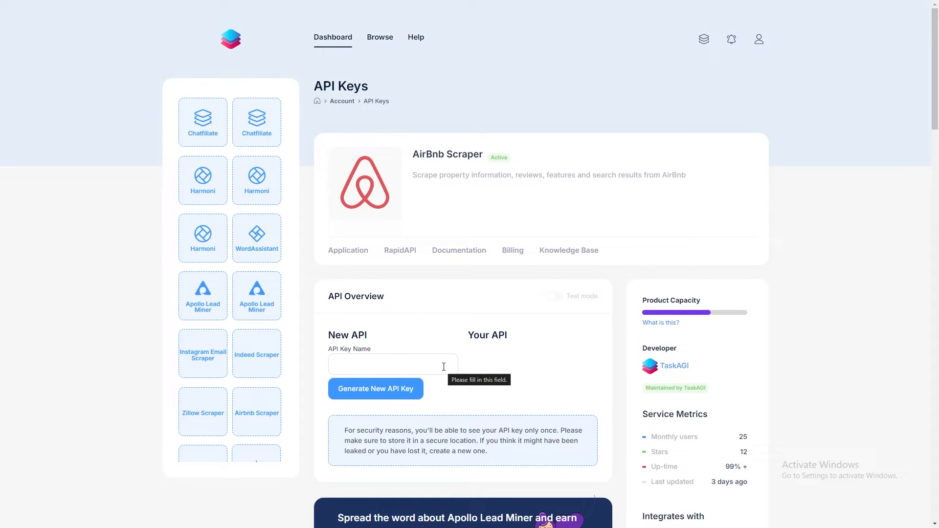
{"action": "type", "text": "Ai"}
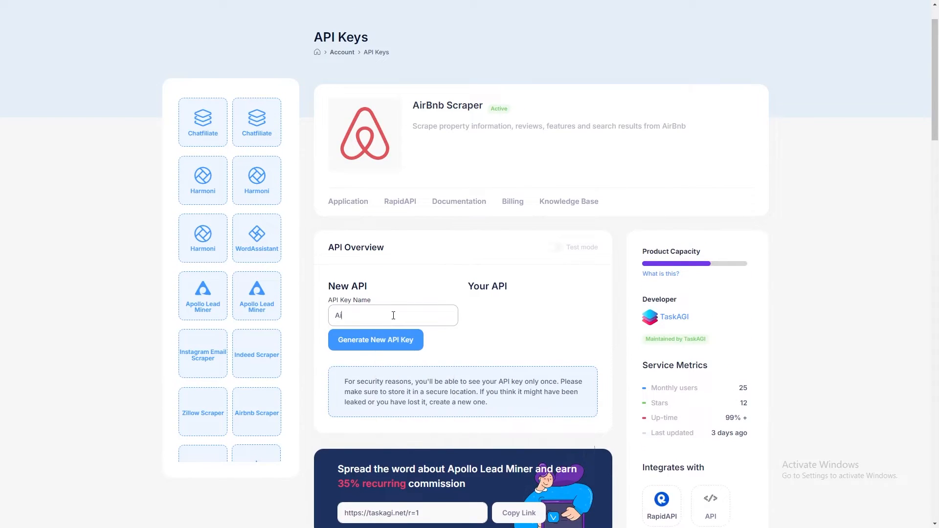
{"action": "type", "text": "Airbnb scraper"}
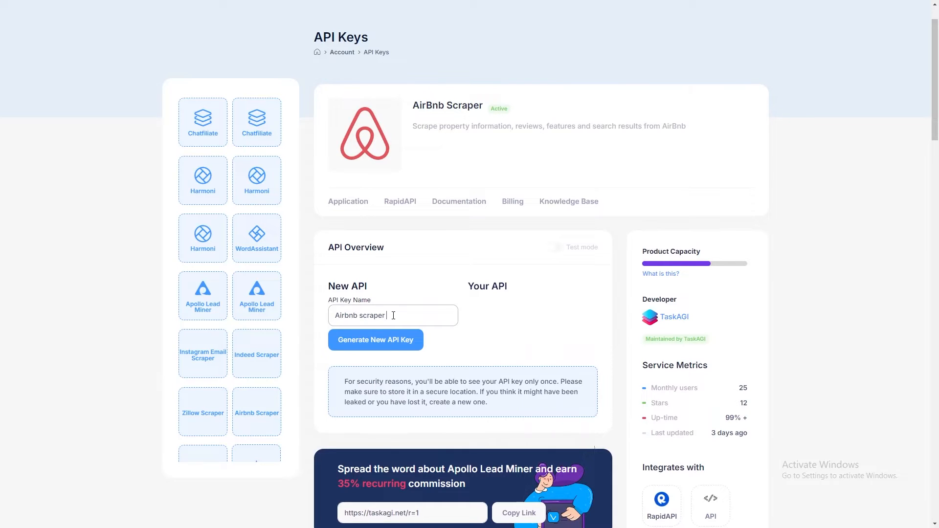
{"action": "left_click", "coordinate": [375, 339]}
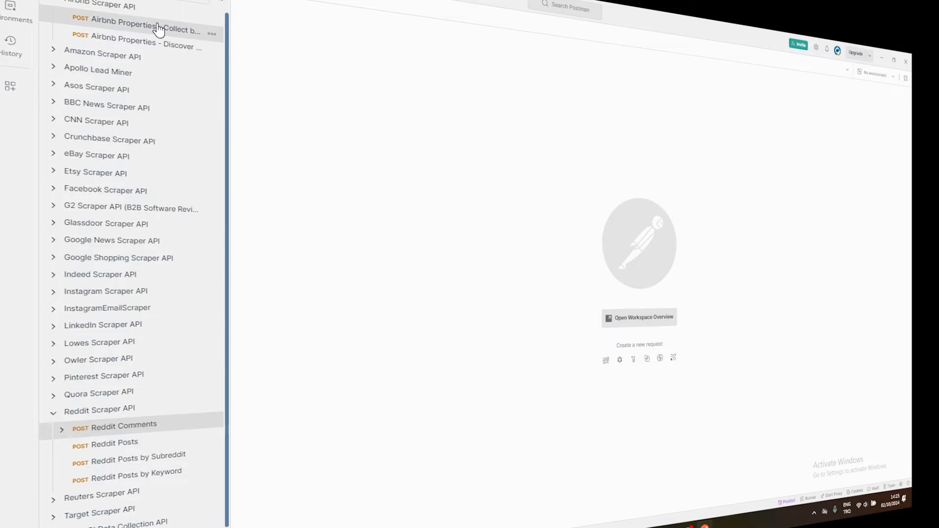
Step: Check the Collect by URL request's authorization and application/json headers, then send it
{"action": "left_click", "coordinate": [142, 30]}
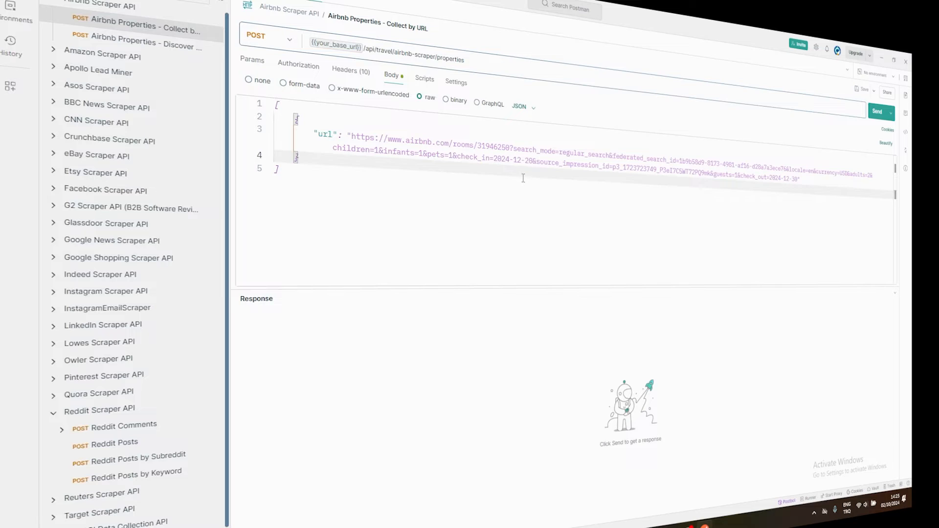
{"action": "mouse_move", "coordinate": [548, 250]}
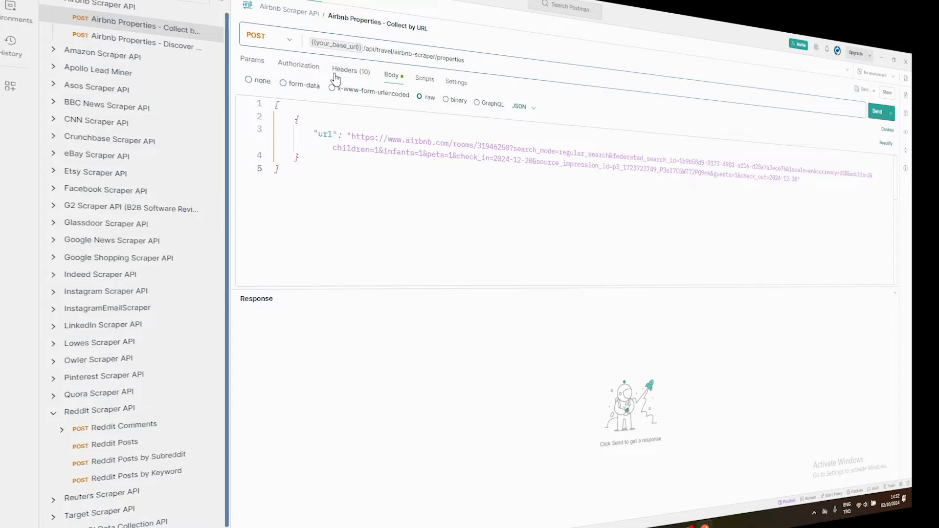
{"action": "left_click", "coordinate": [345, 71]}
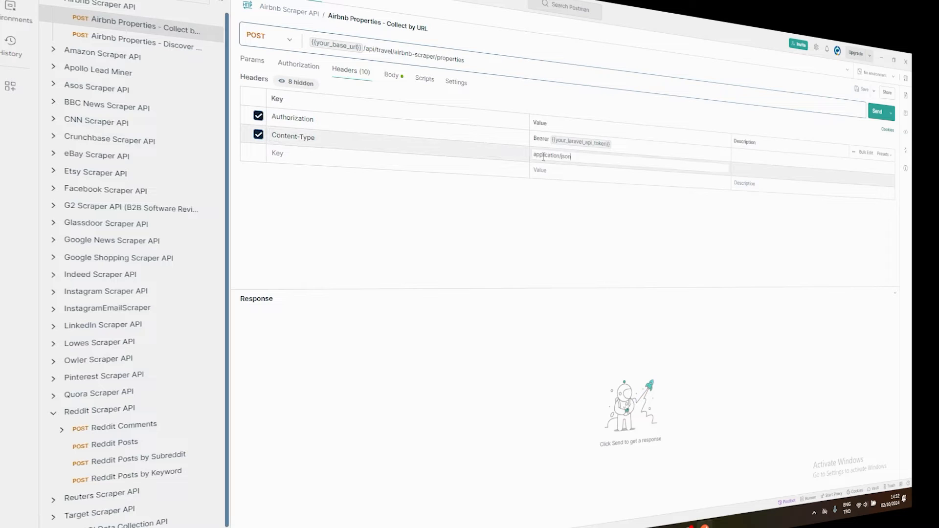
{"action": "double_click", "coordinate": [552, 156]}
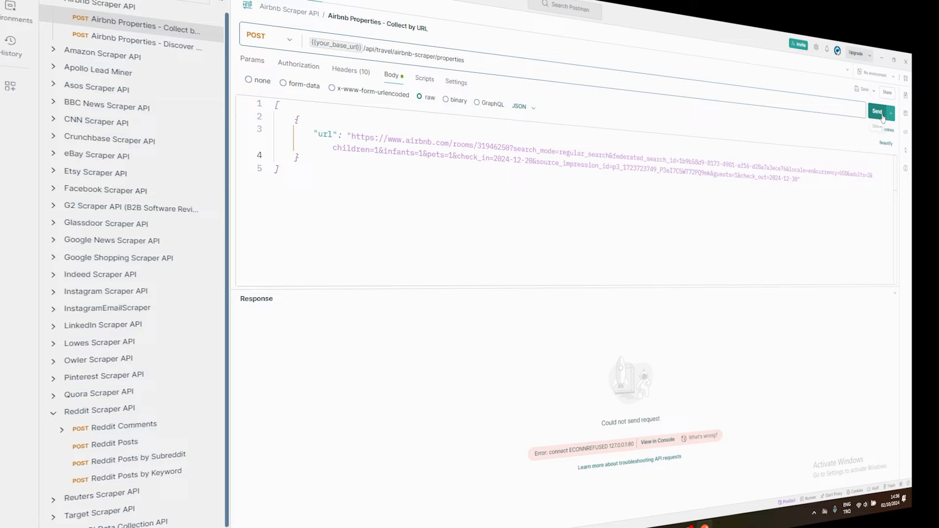
{"action": "left_click", "coordinate": [878, 112]}
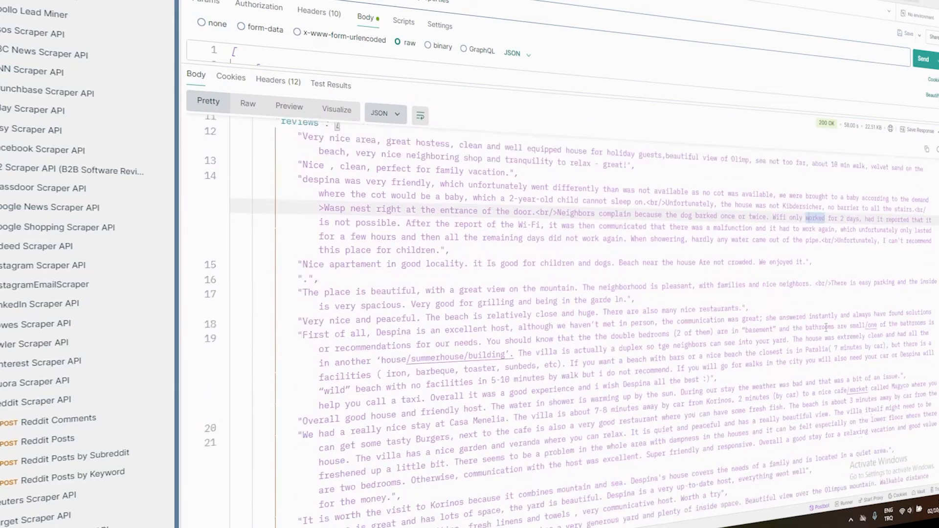
Step: Scroll the Pretty JSON response for the Korinos villa's reviews, location, highlights and amenities
{"action": "scroll", "scroll_direction": "down", "scroll_amount": 3}
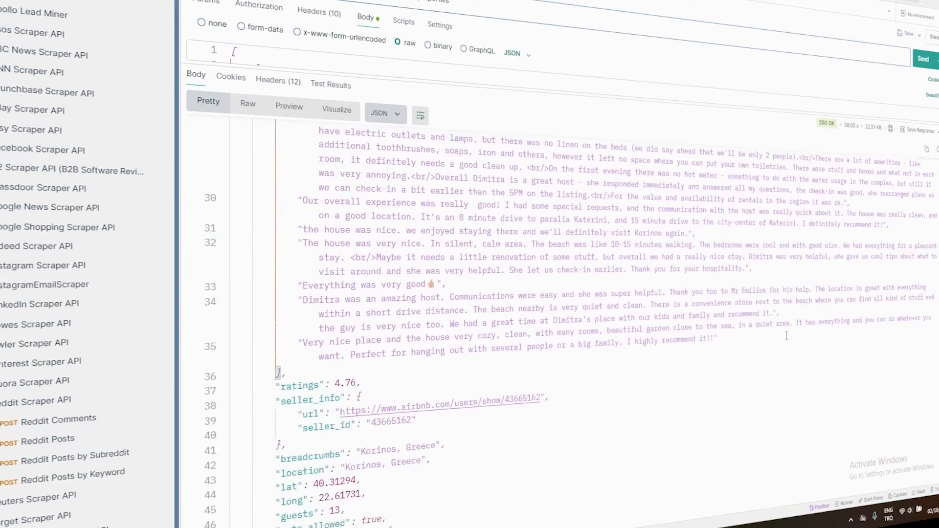
{"action": "scroll", "scroll_direction": "down", "scroll_amount": 3}
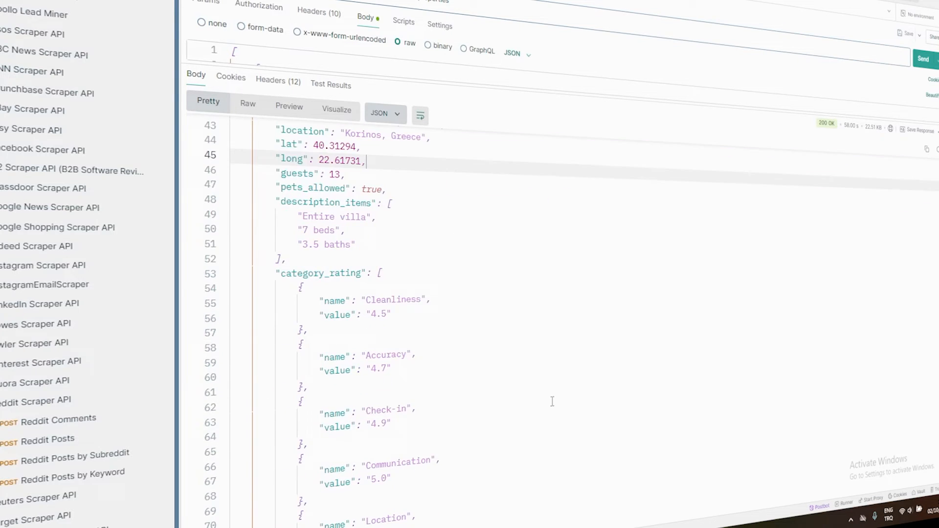
{"action": "scroll", "scroll_direction": "down", "scroll_amount": 3}
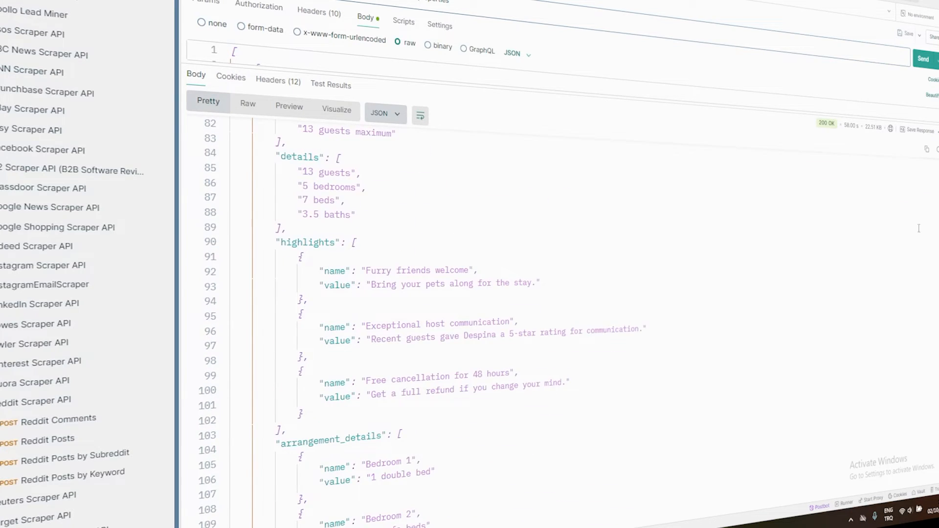
{"action": "scroll", "scroll_direction": "down", "scroll_amount": 3}
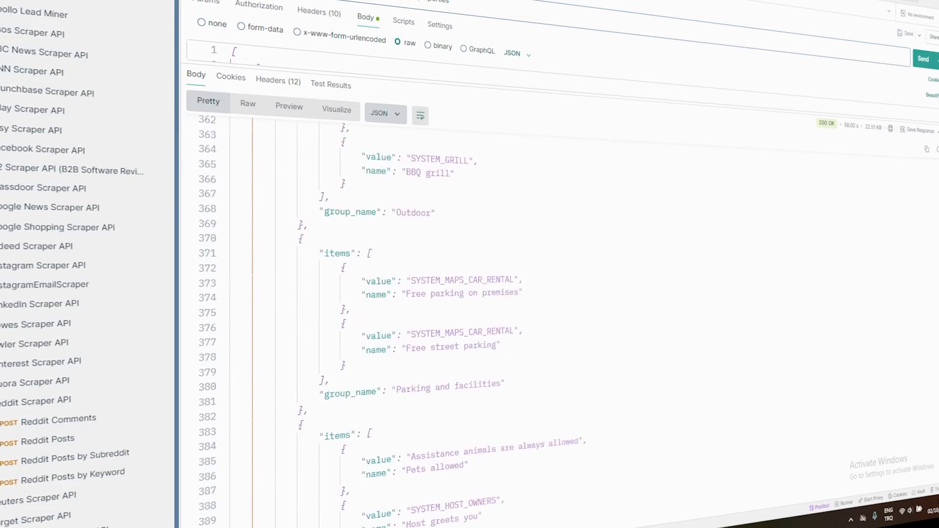
{"action": "scroll", "scroll_direction": "down", "scroll_amount": 3}
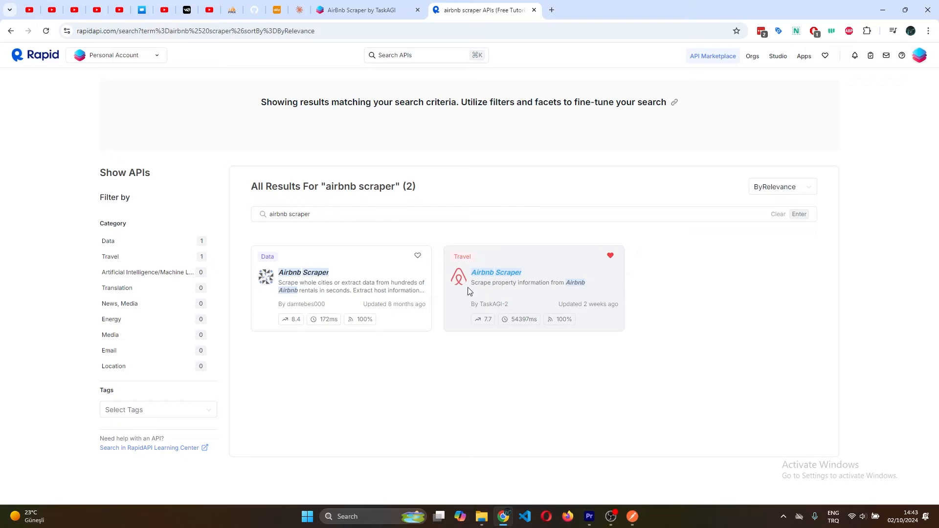
Step: Open TaskAGI's Airbnb Scraper Collect by URL endpoint, view the PHP sample, and test it
{"action": "left_click", "coordinate": [495, 273]}
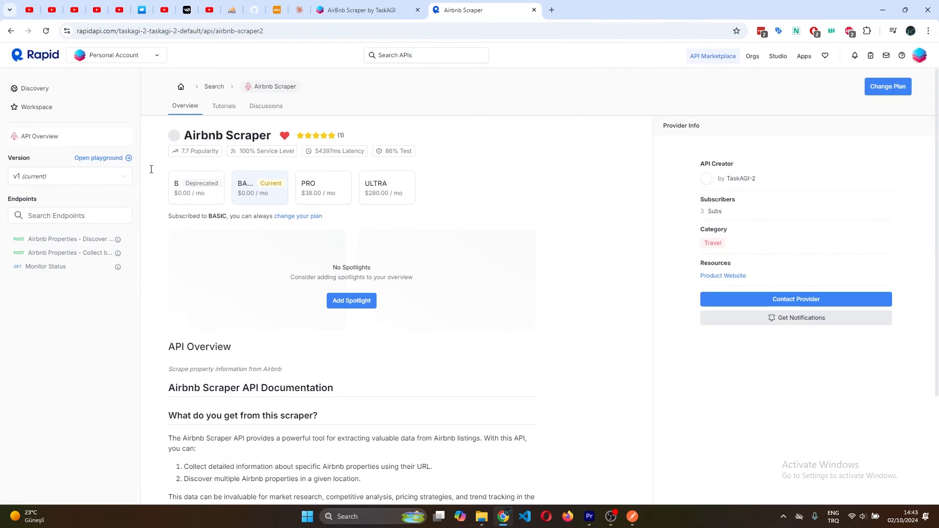
{"action": "scroll", "scroll_direction": "down", "scroll_amount": 3}
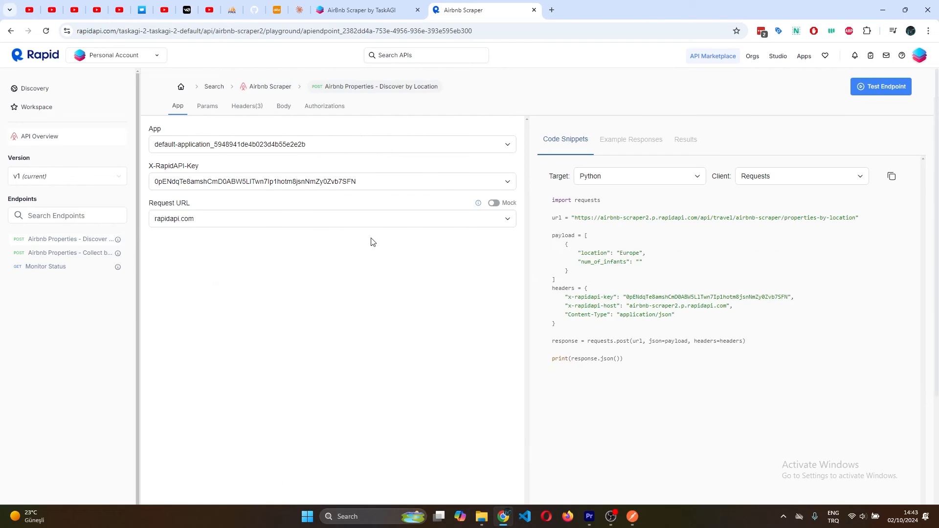
{"action": "left_click", "coordinate": [70, 252]}
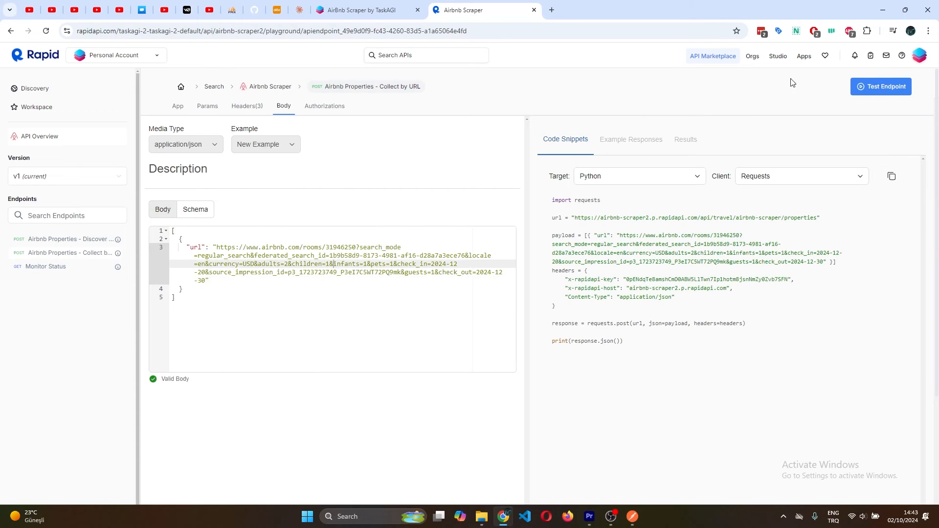
{"action": "left_click", "coordinate": [638, 175]}
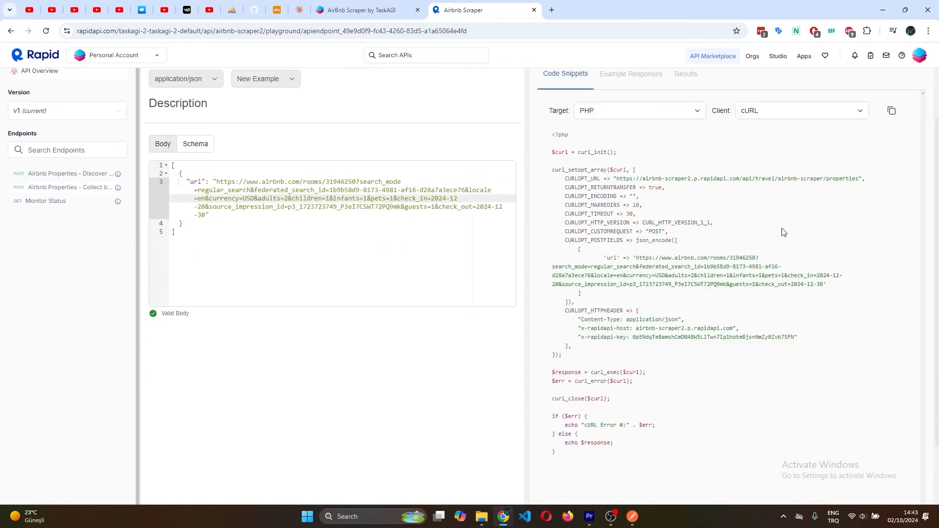
{"action": "left_click", "coordinate": [880, 86]}
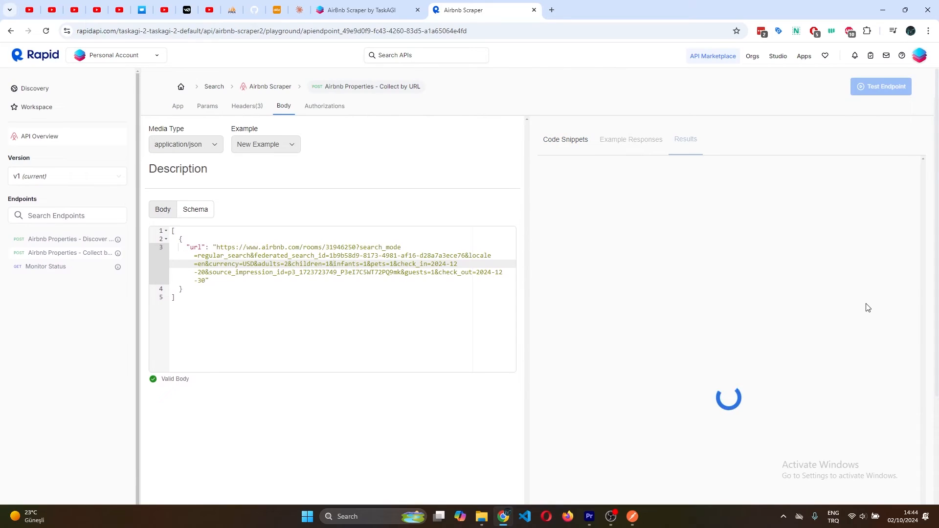
{"action": "left_click", "coordinate": [881, 86]}
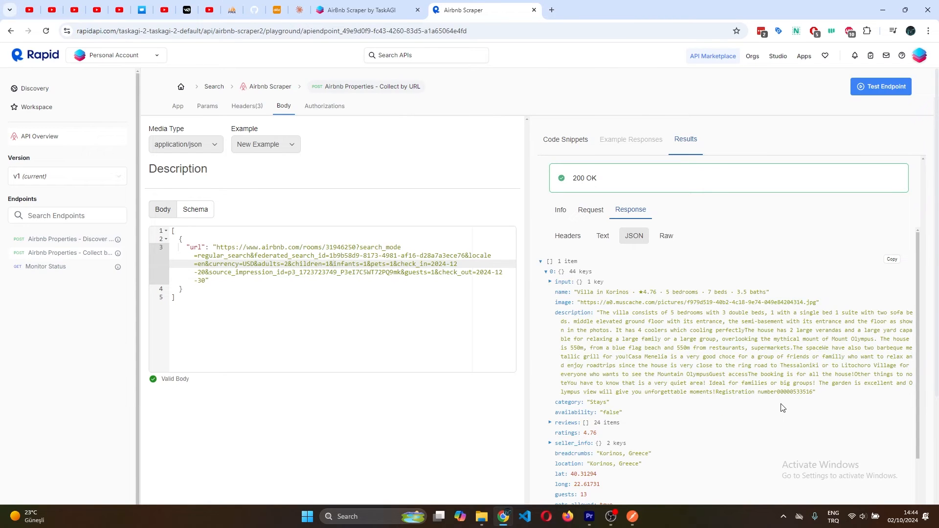